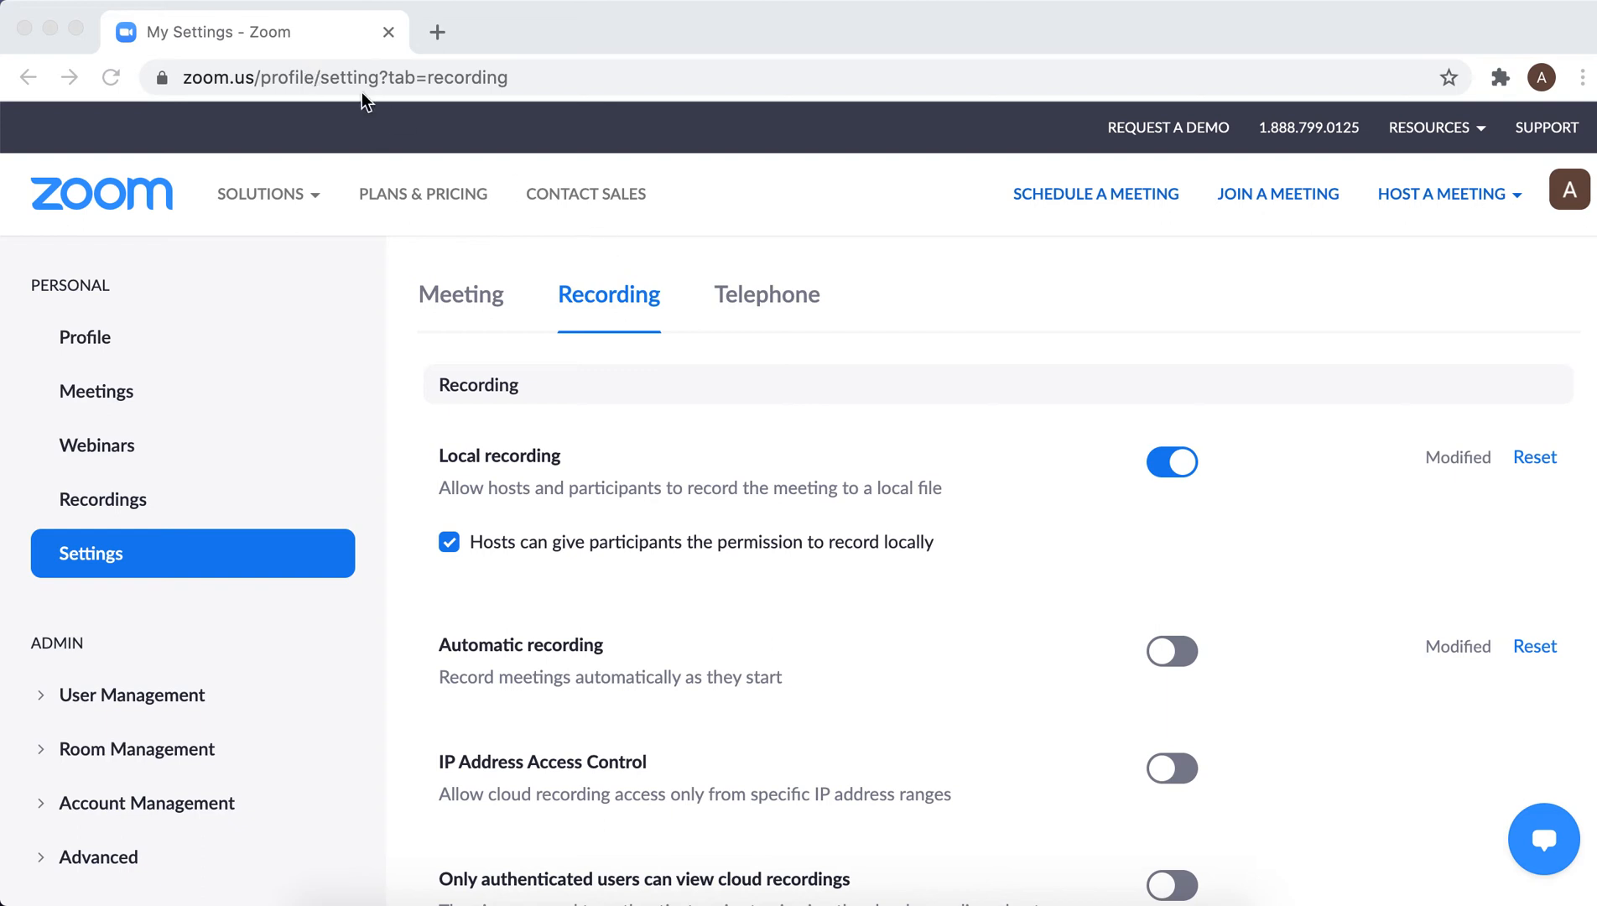
mouse_move(64, 554)
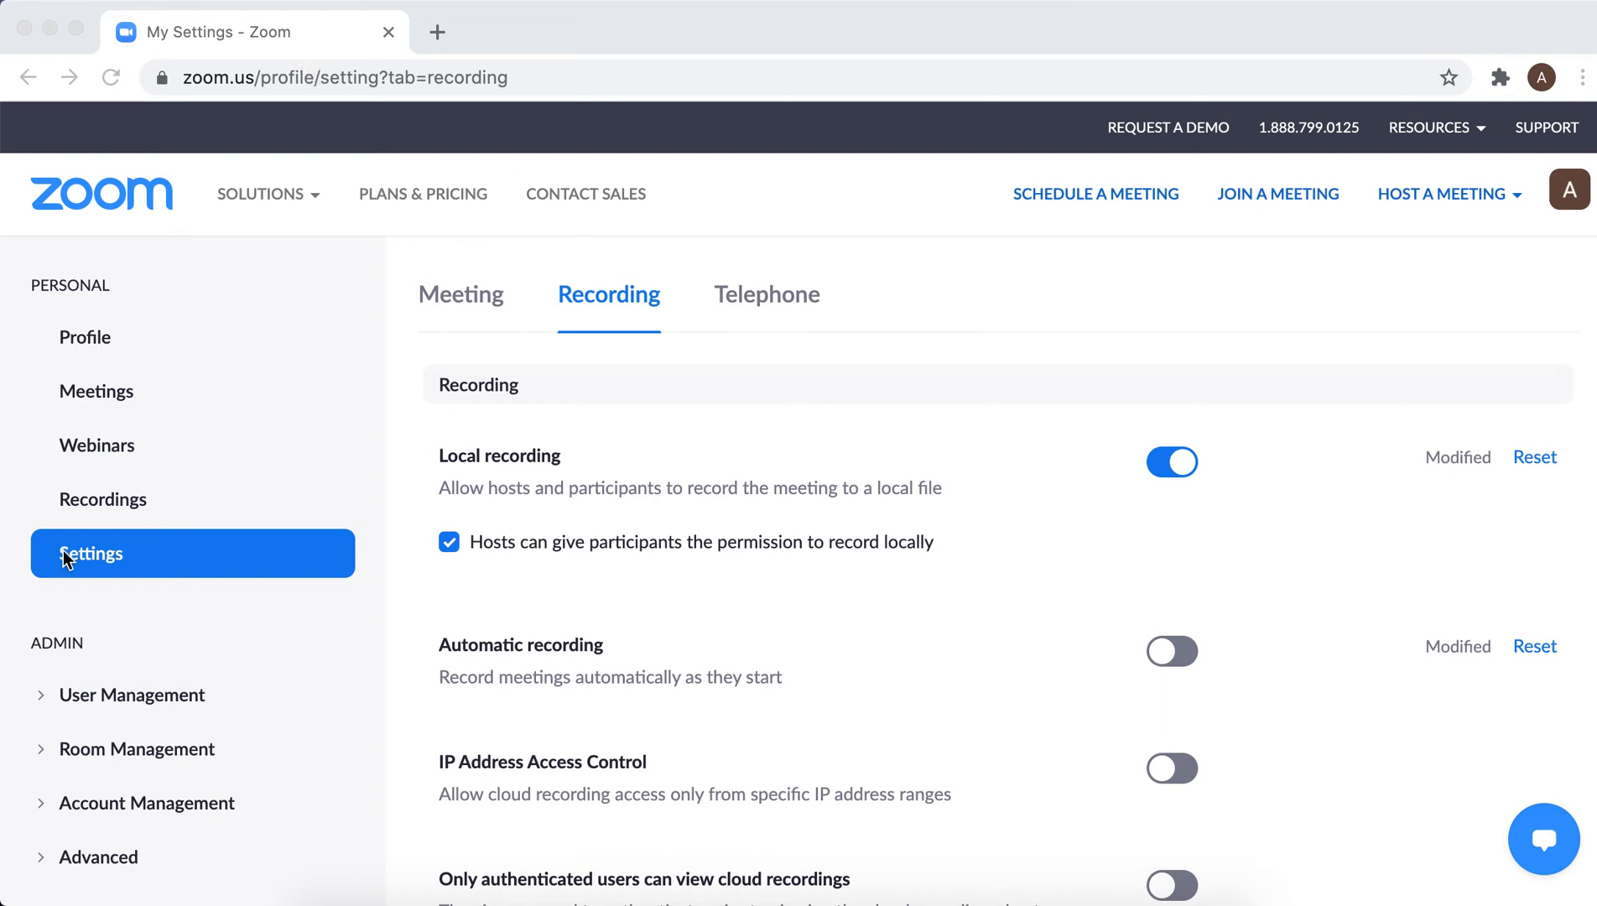
mouse_move(529, 315)
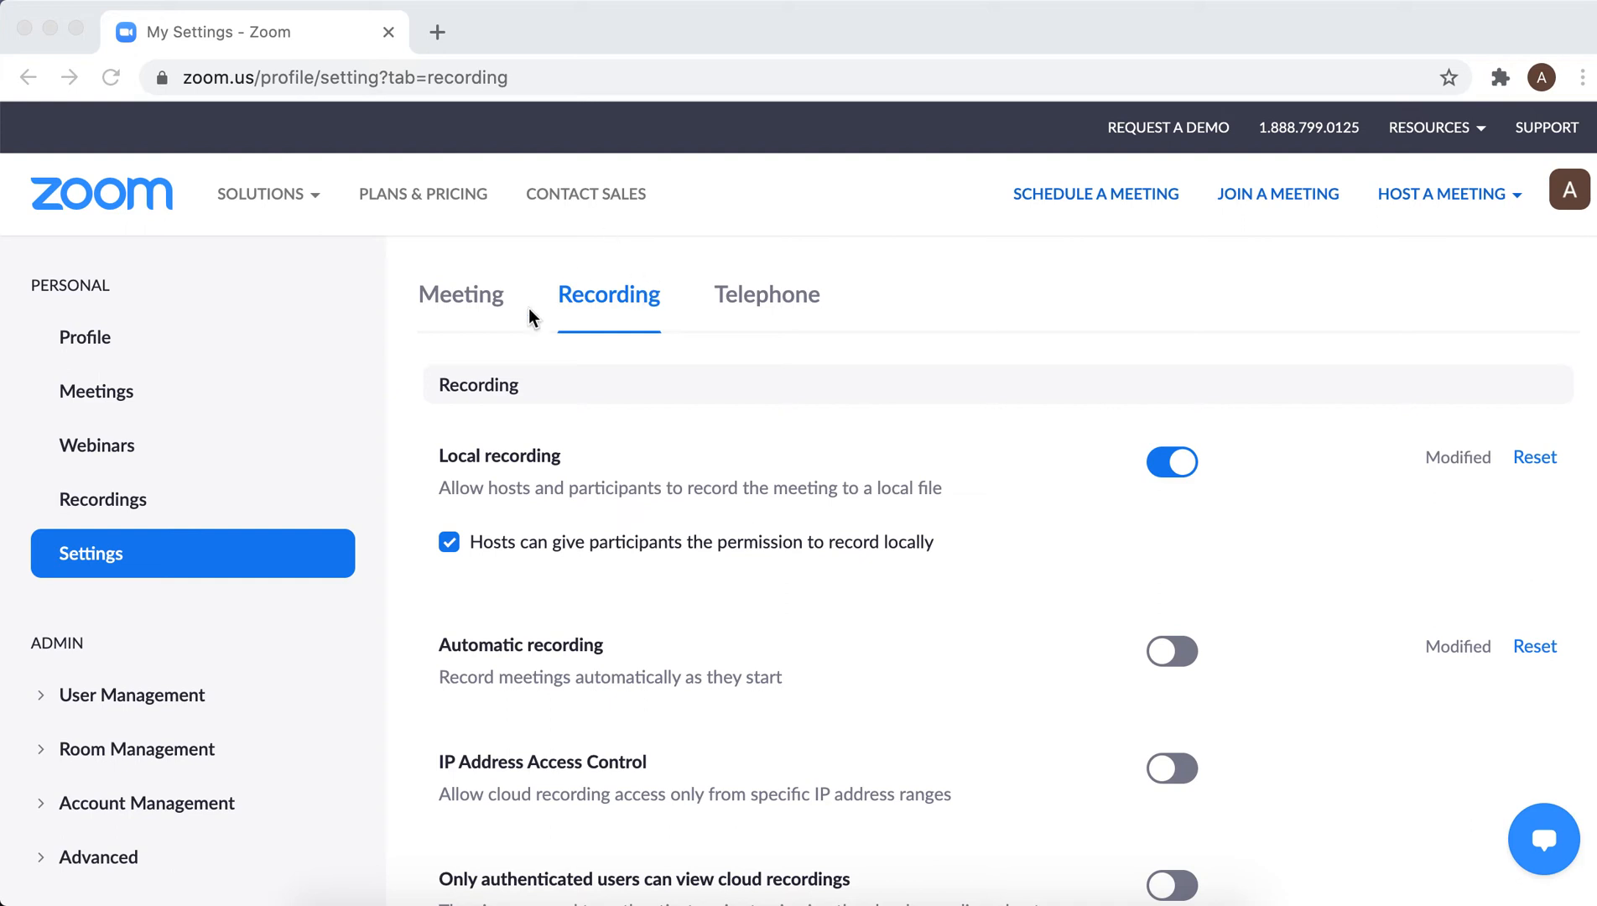
Step: Switch on 'Auto delete cloud recordings after days' and expand the days options
scroll("down", 3)
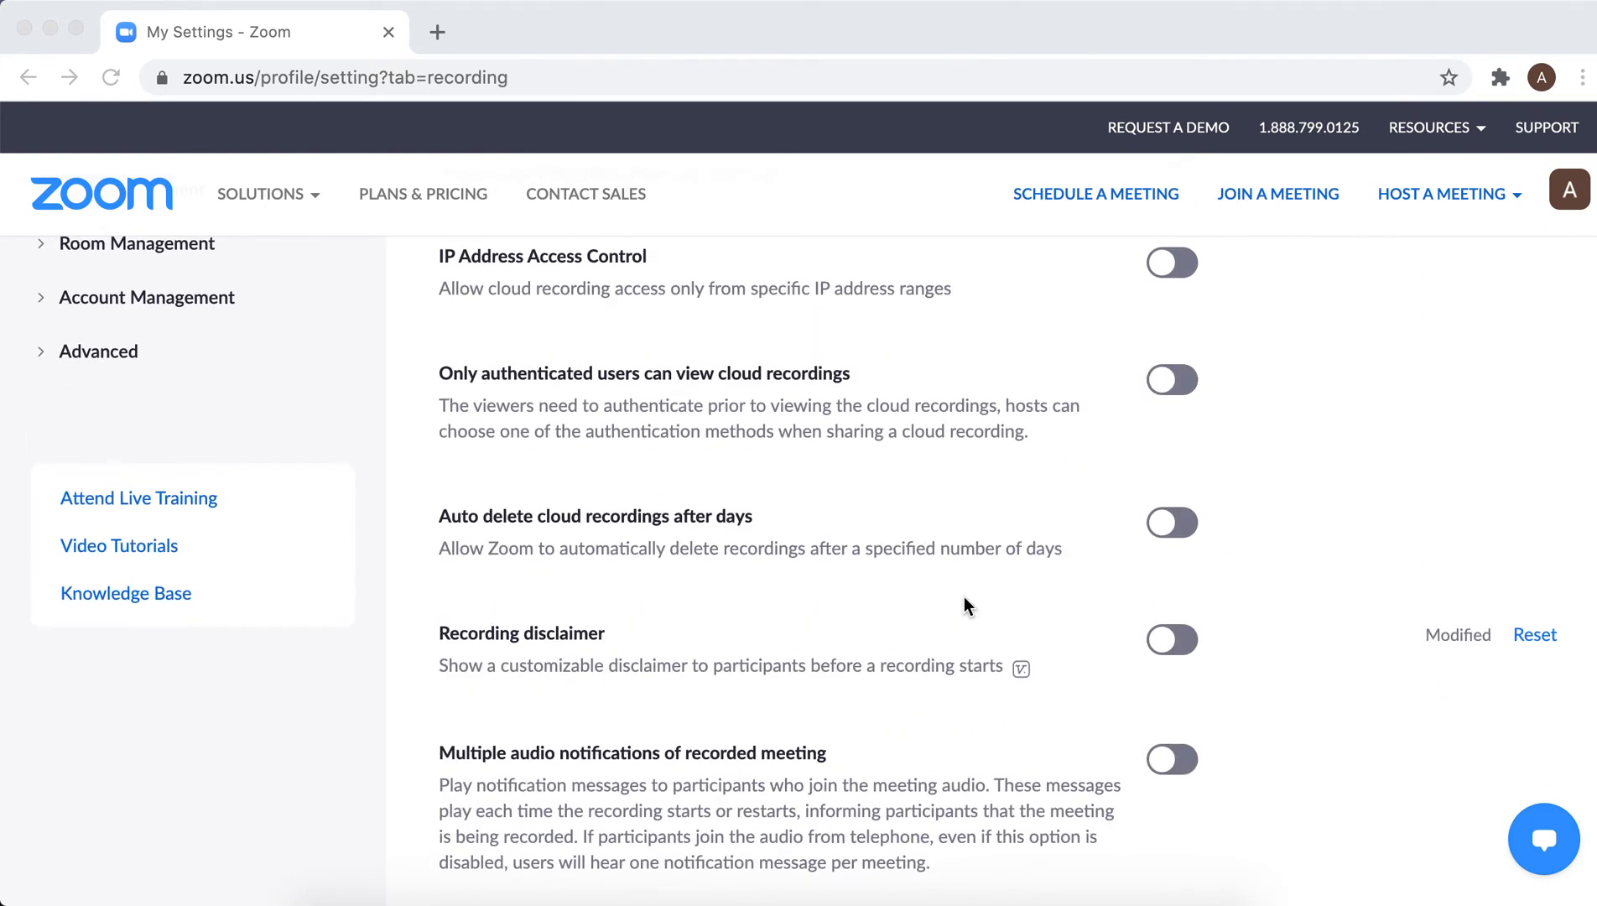
mouse_move(1187, 529)
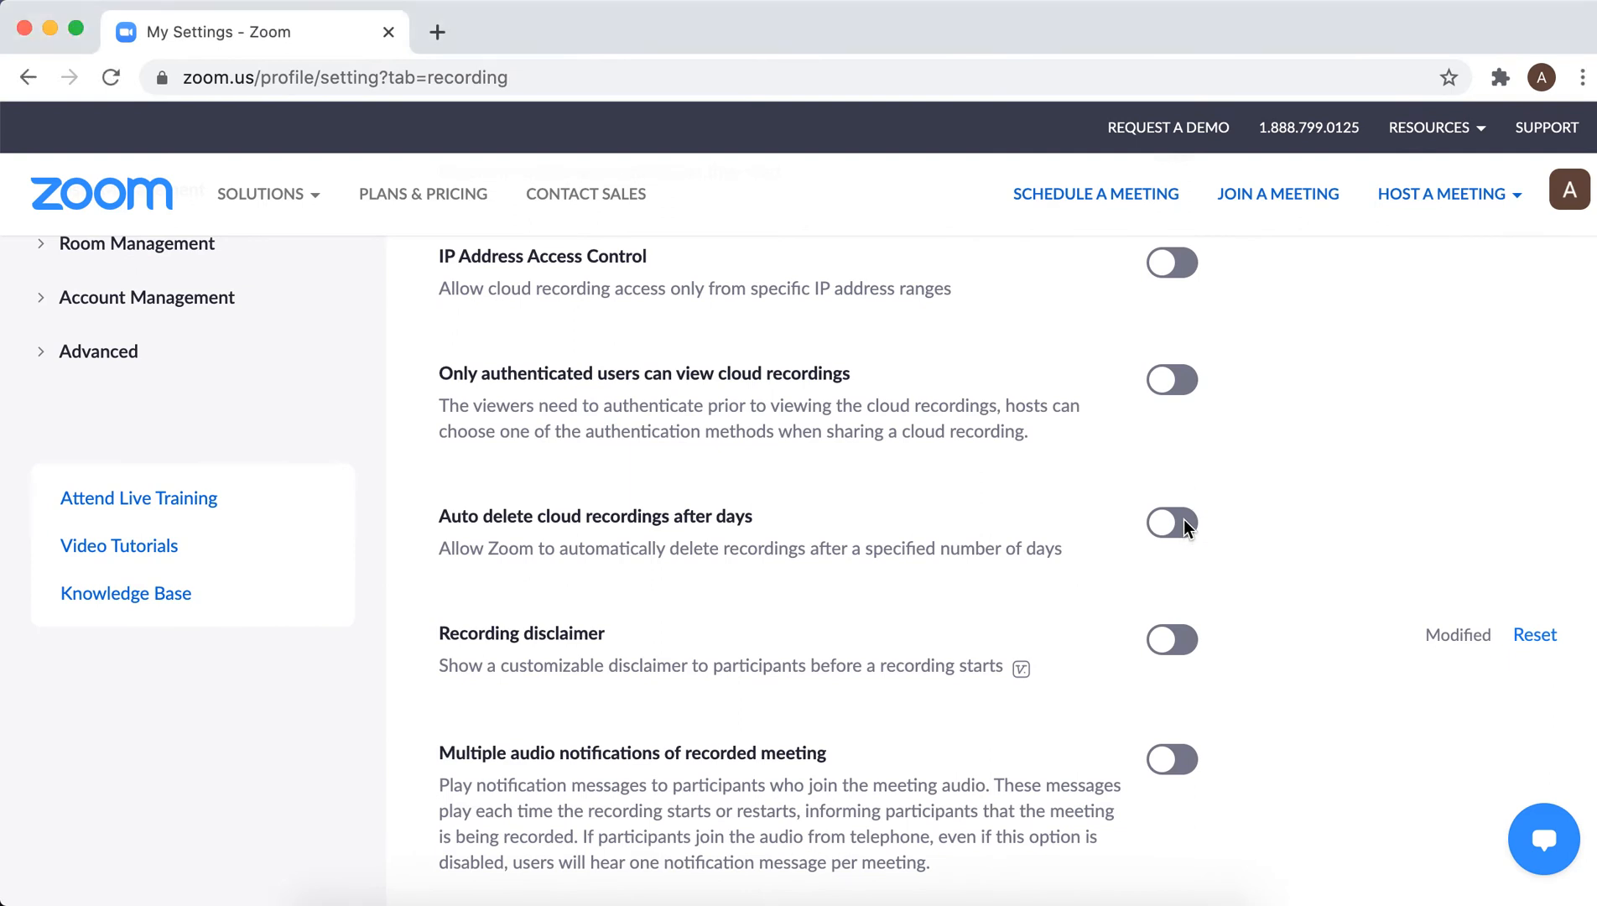
left_click(1172, 522)
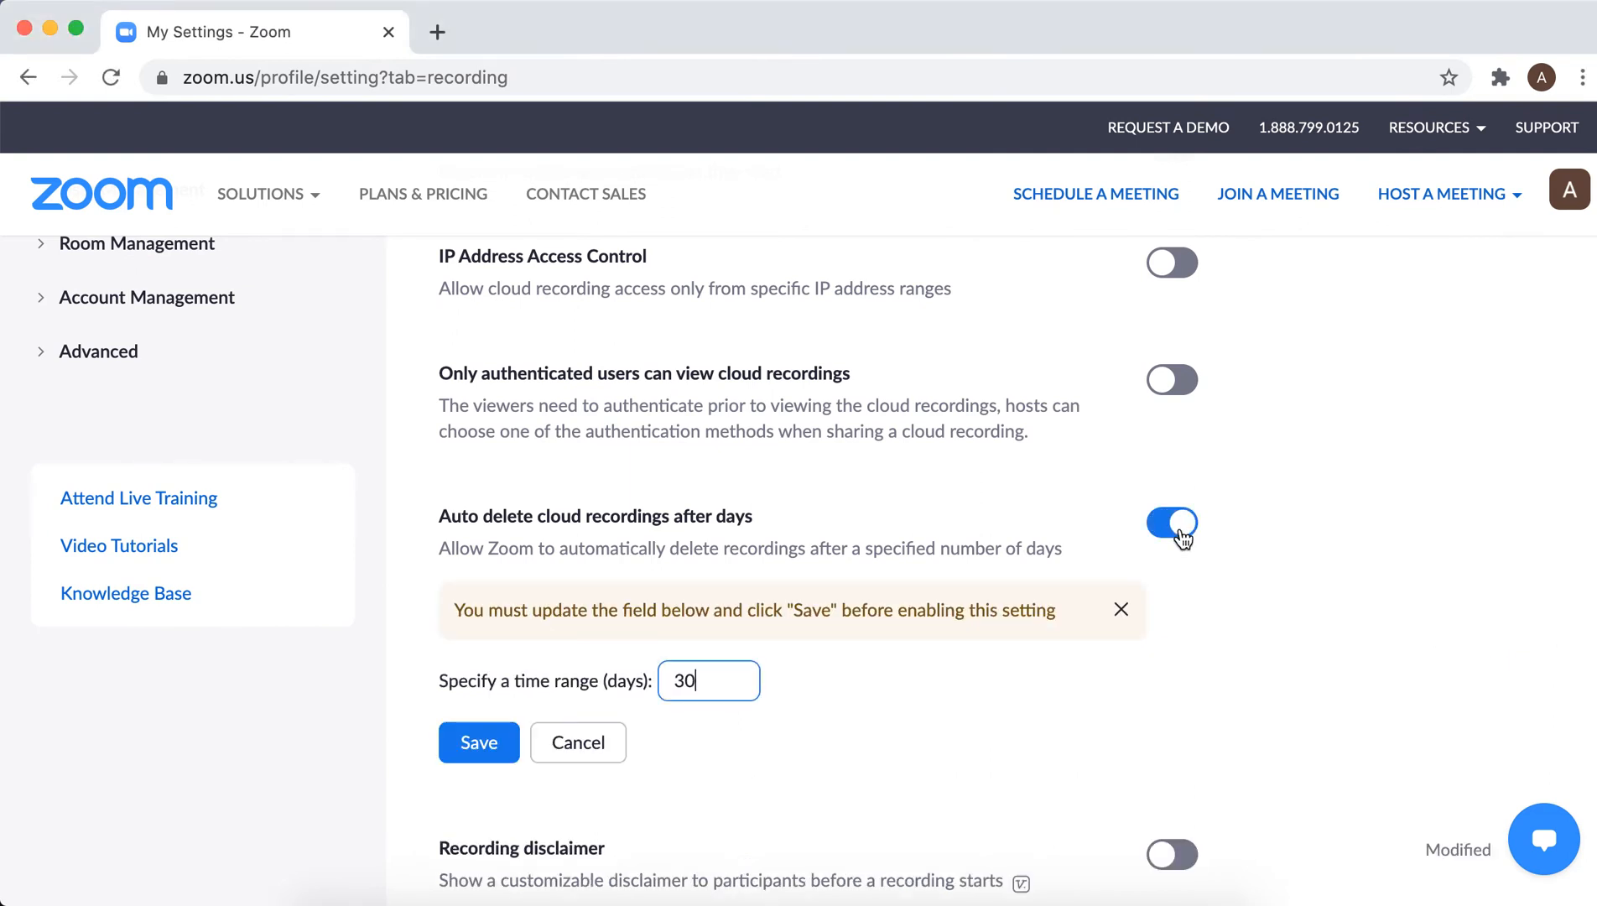
left_click(708, 680)
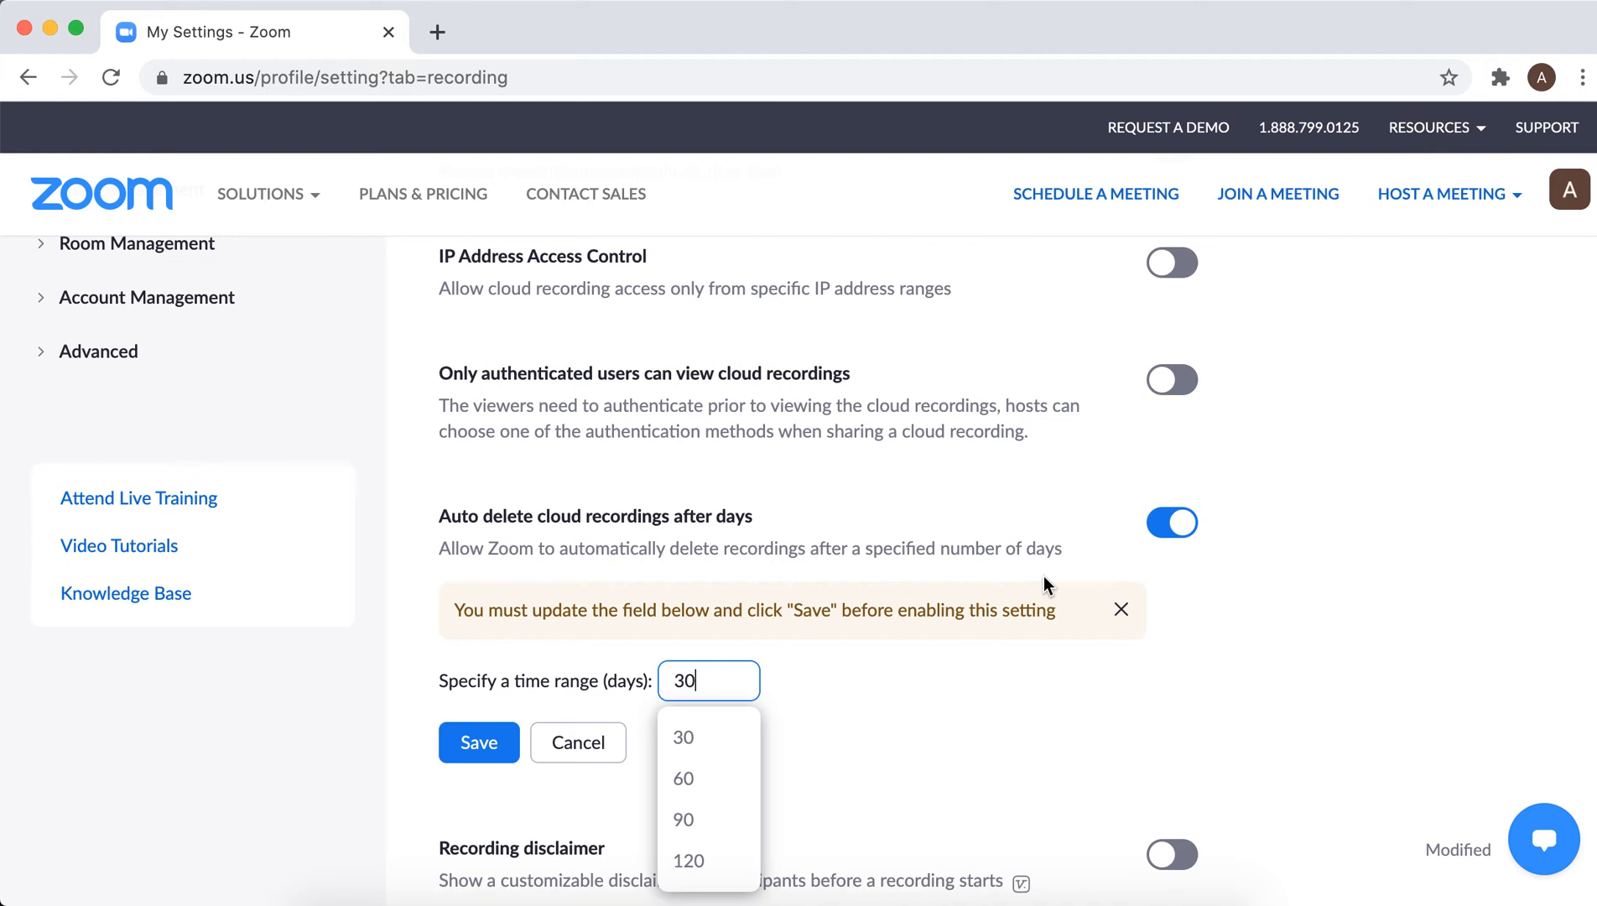
mouse_move(1046, 543)
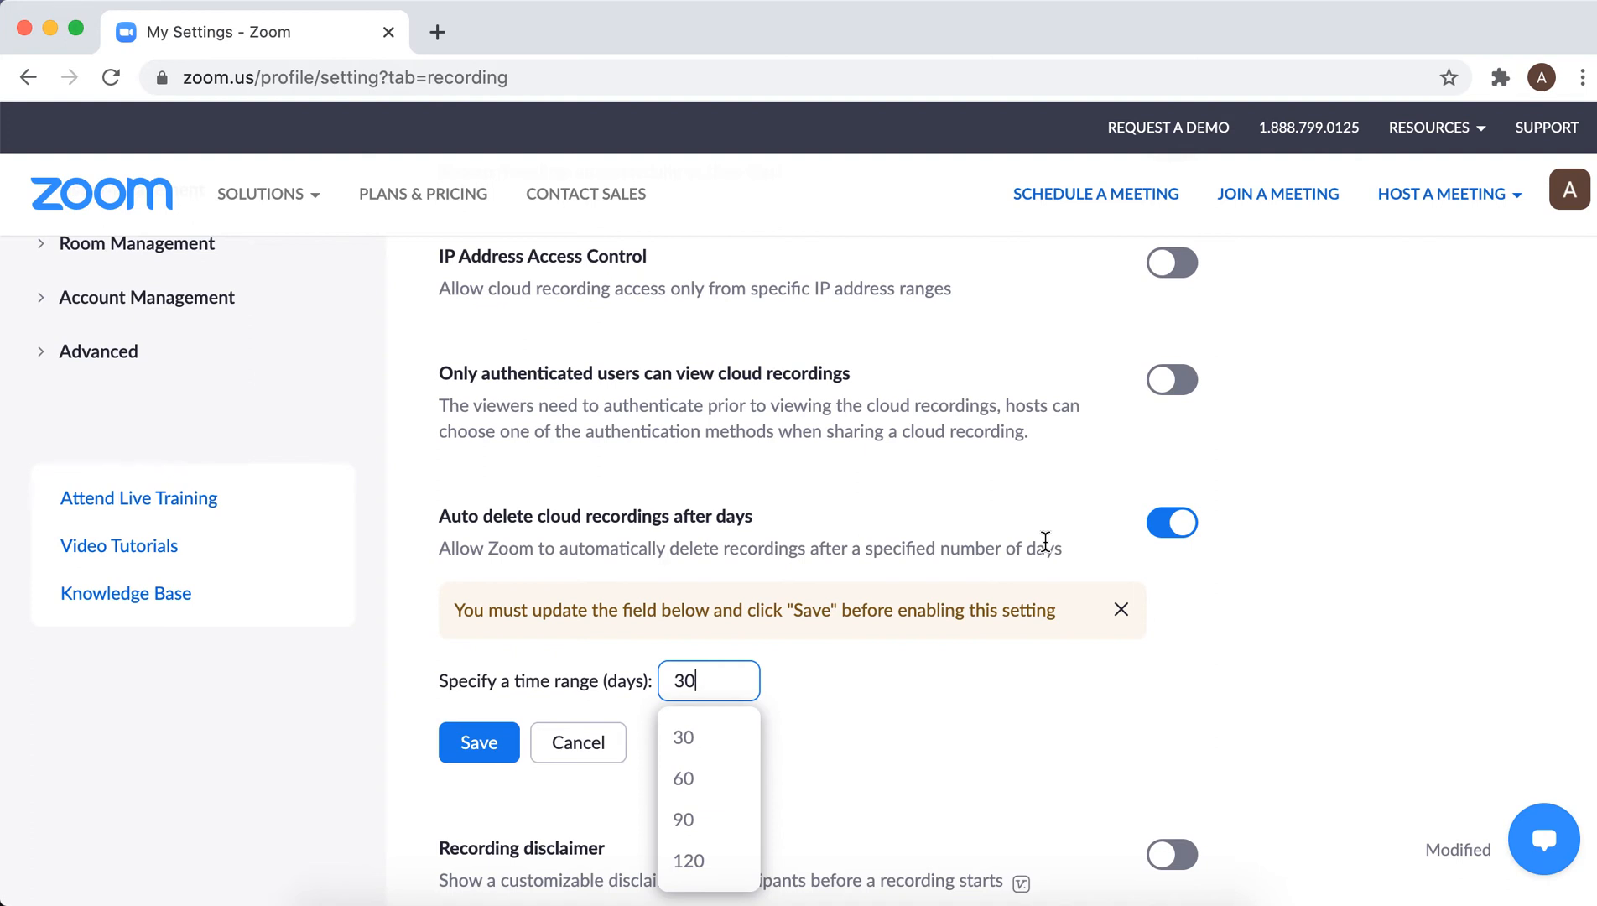
mouse_move(831, 654)
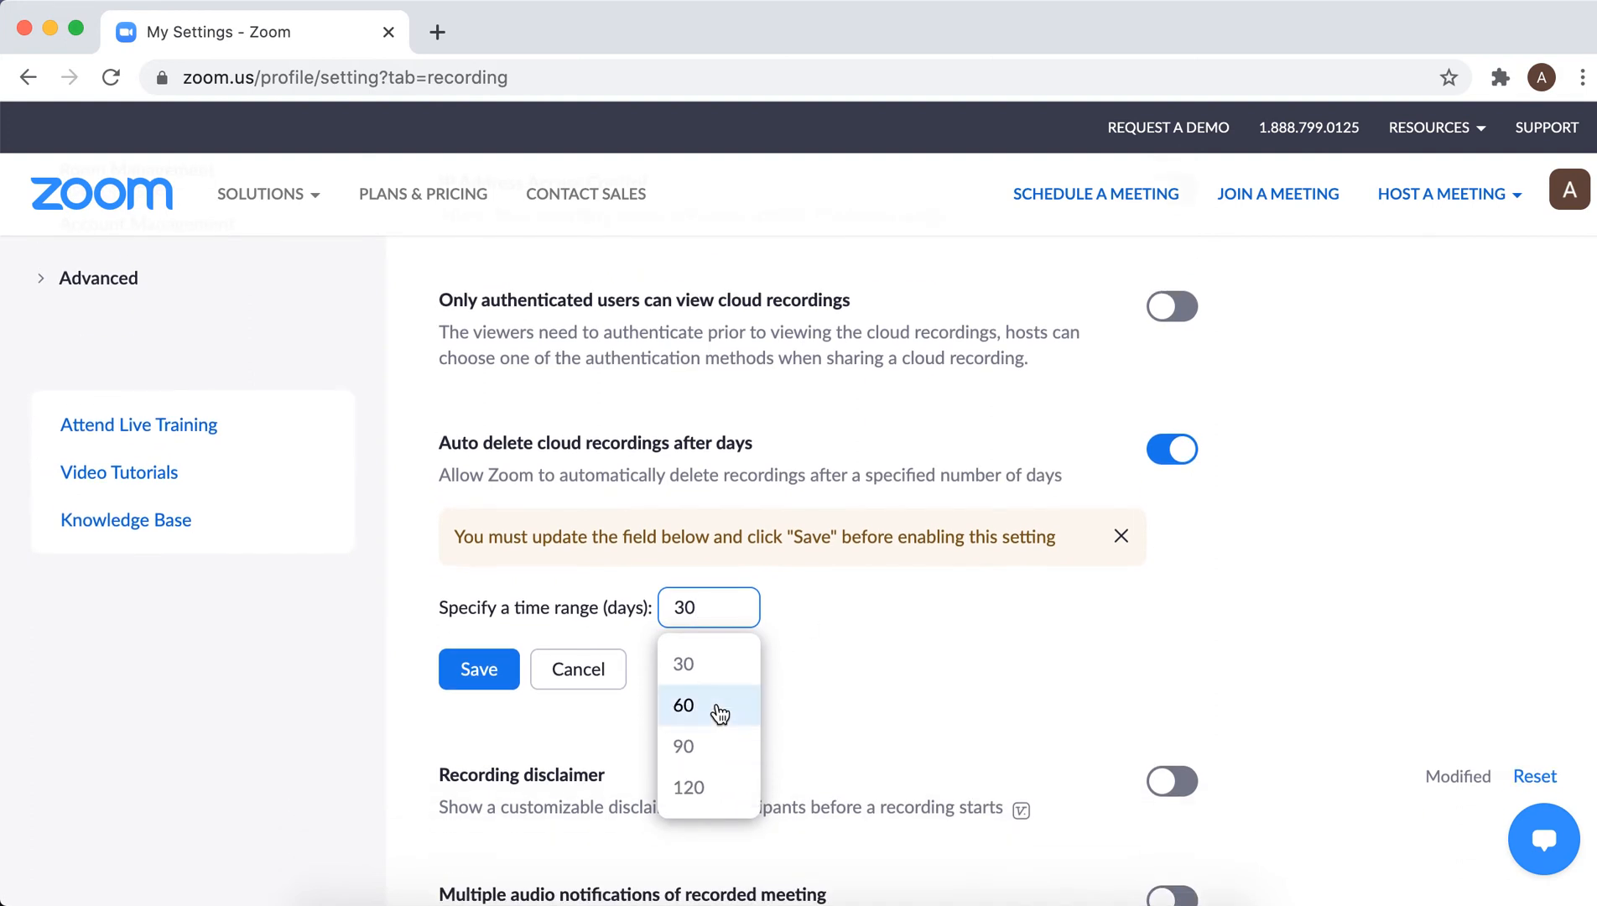
Step: Save a 60-day auto-delete period, verify it on the Recordings banner, then reopen Settings
left_click(683, 705)
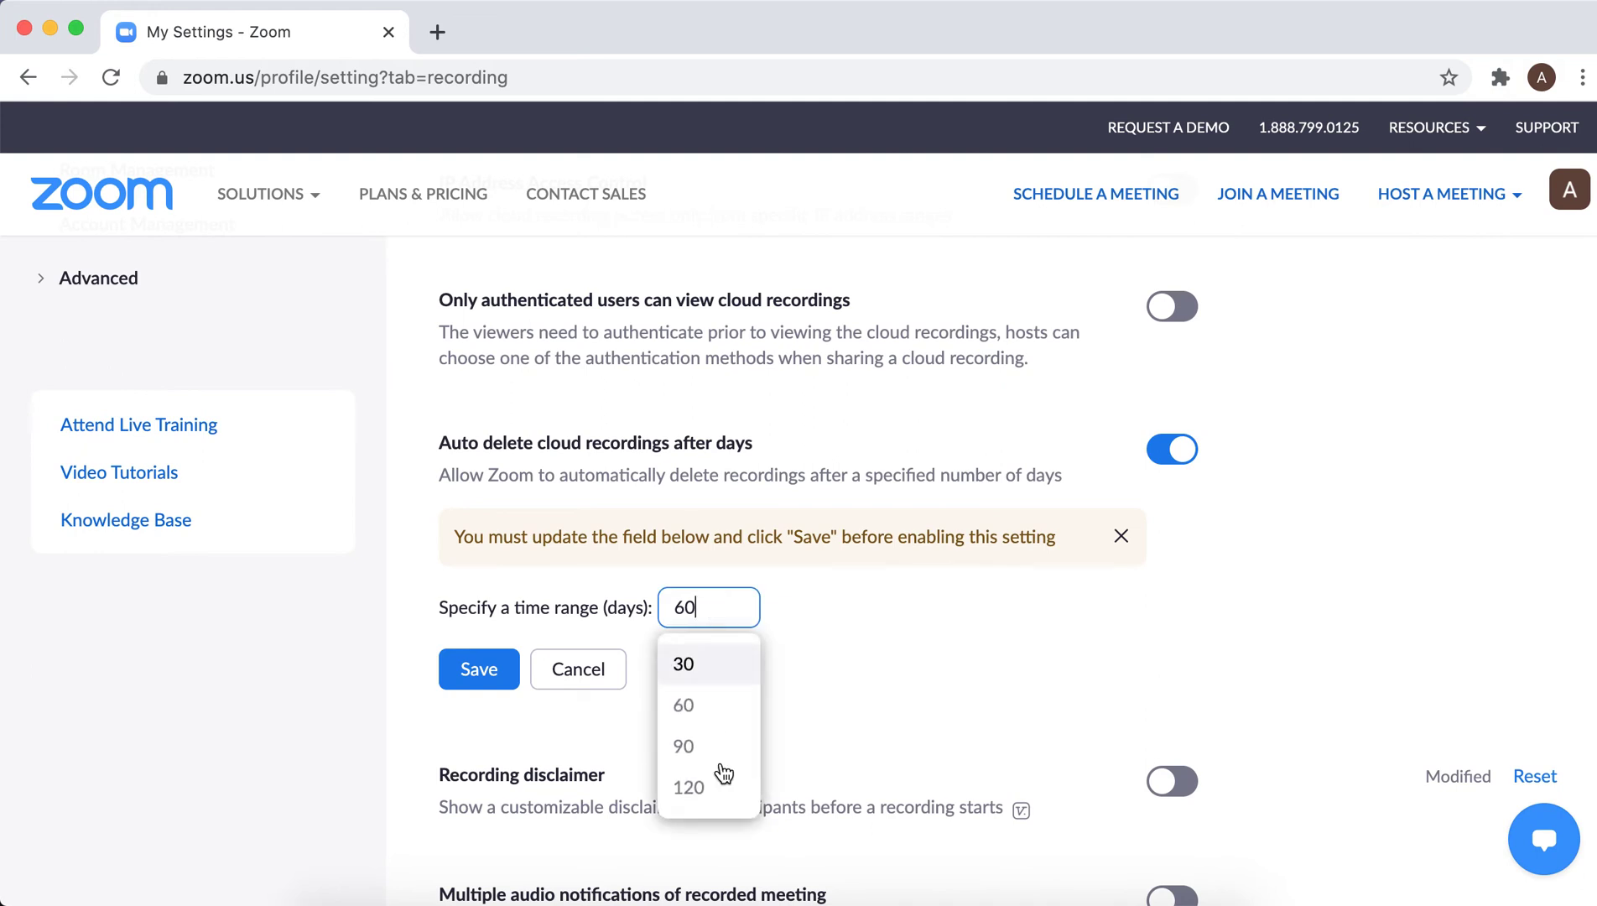
mouse_move(829, 620)
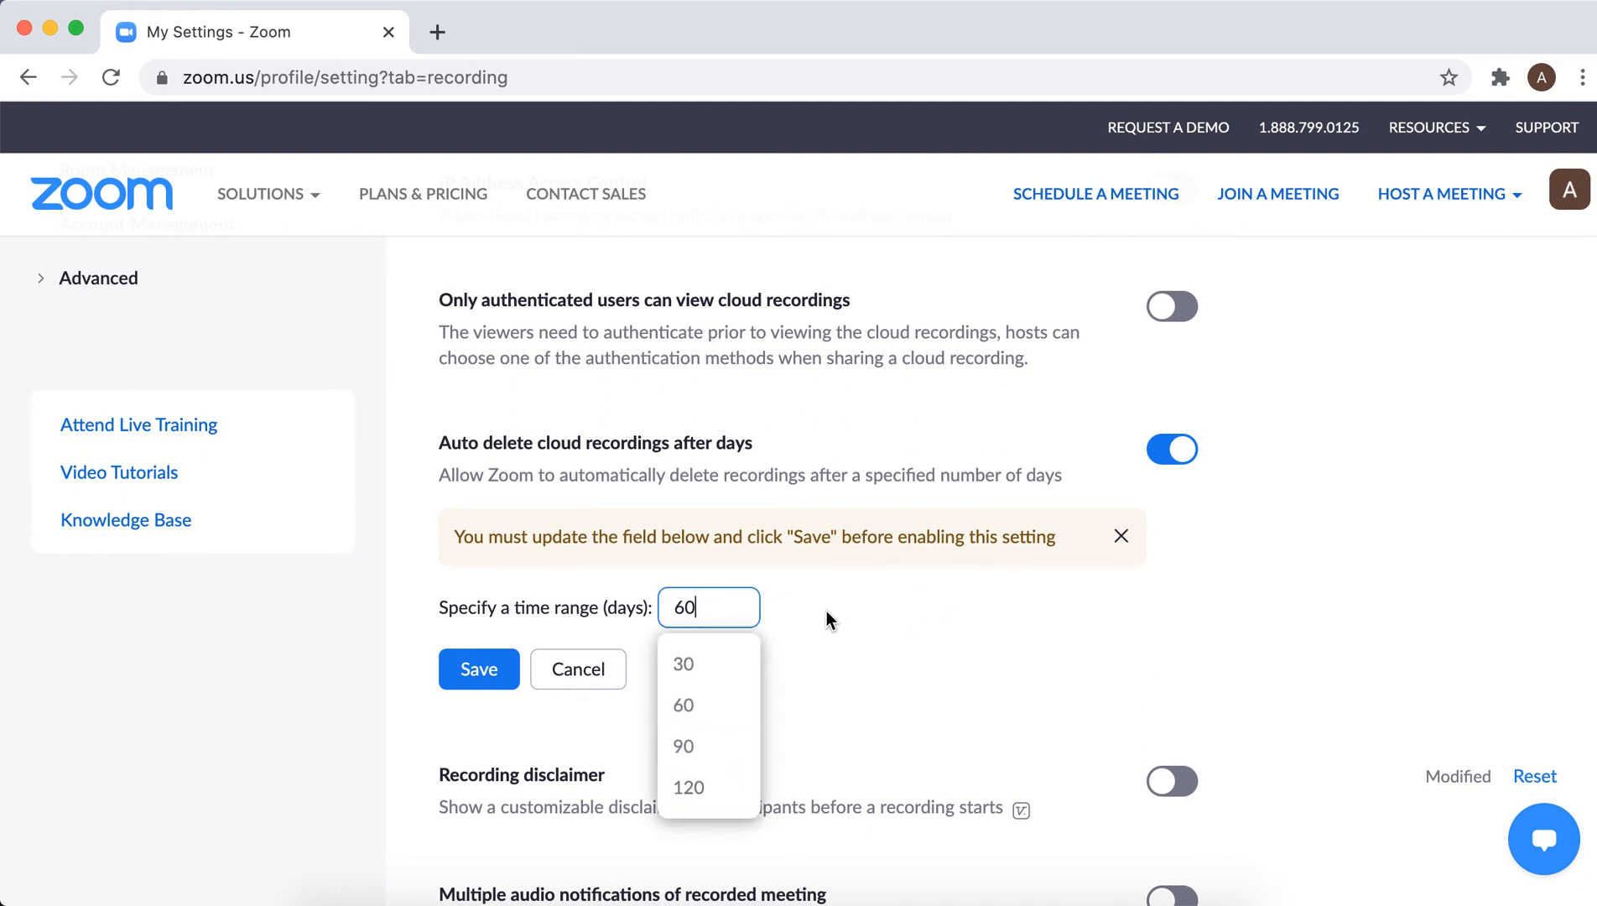
left_click(479, 669)
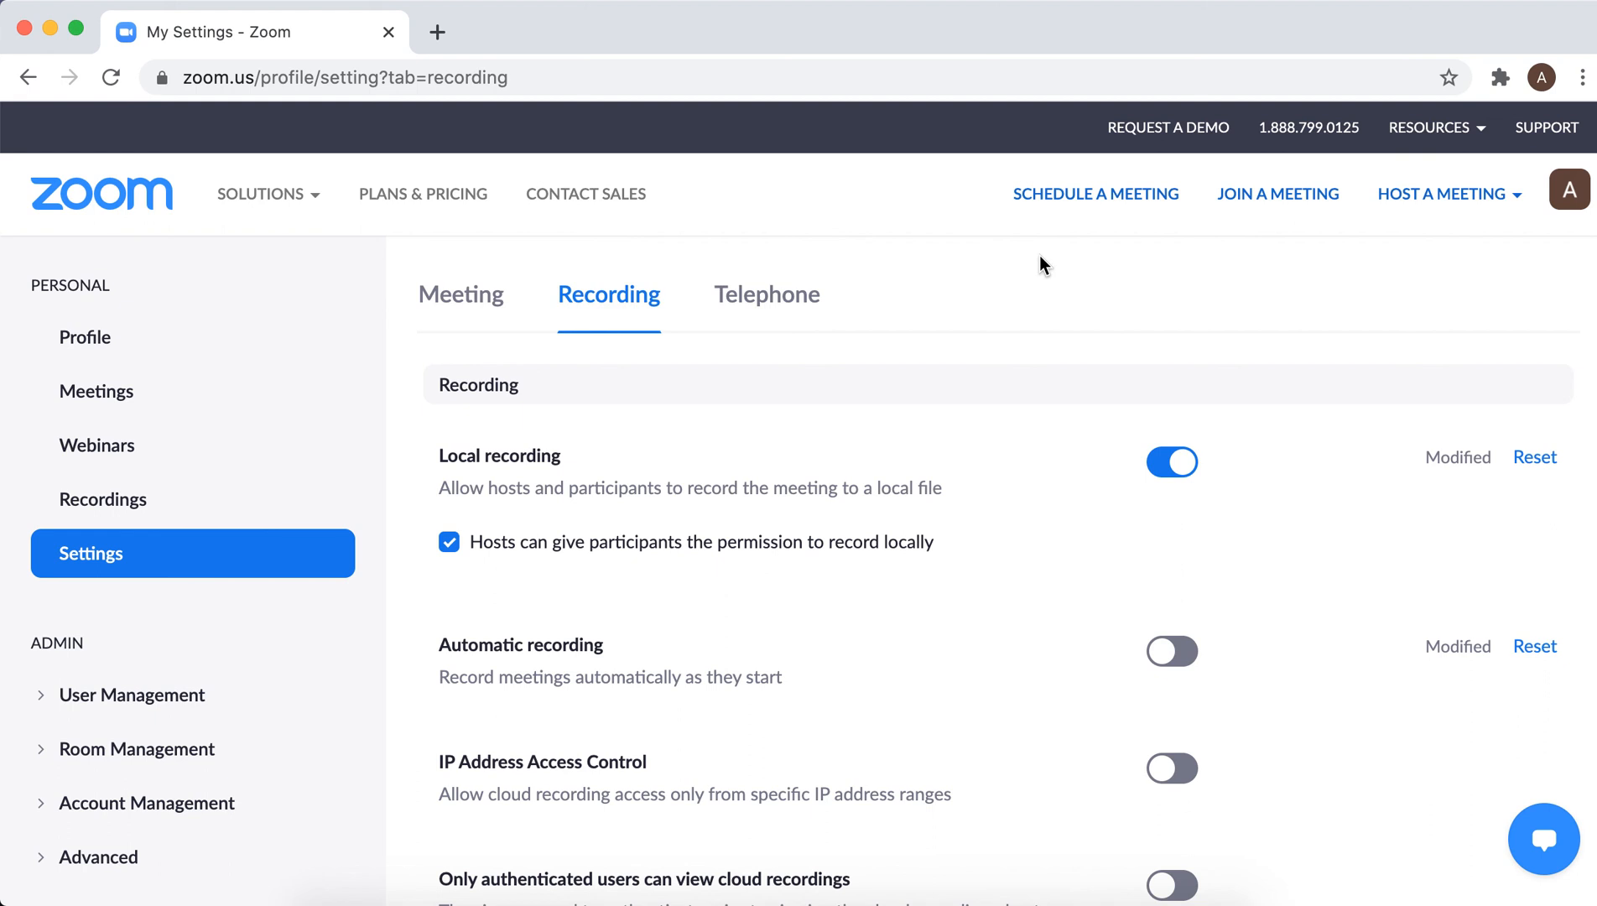
left_click(102, 499)
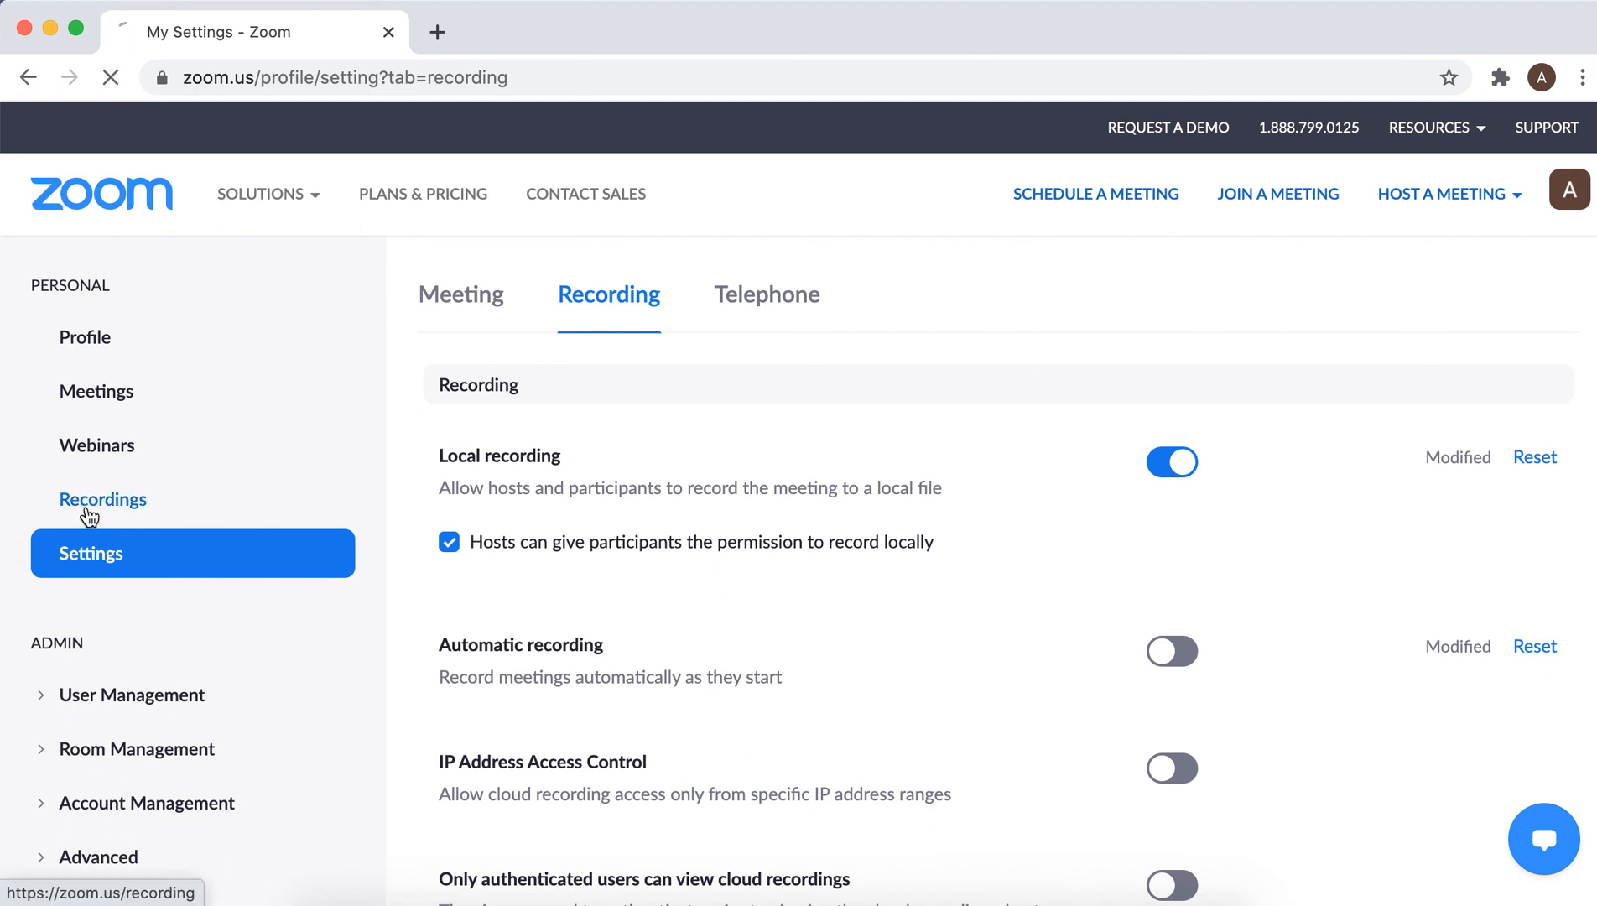
left_click(103, 499)
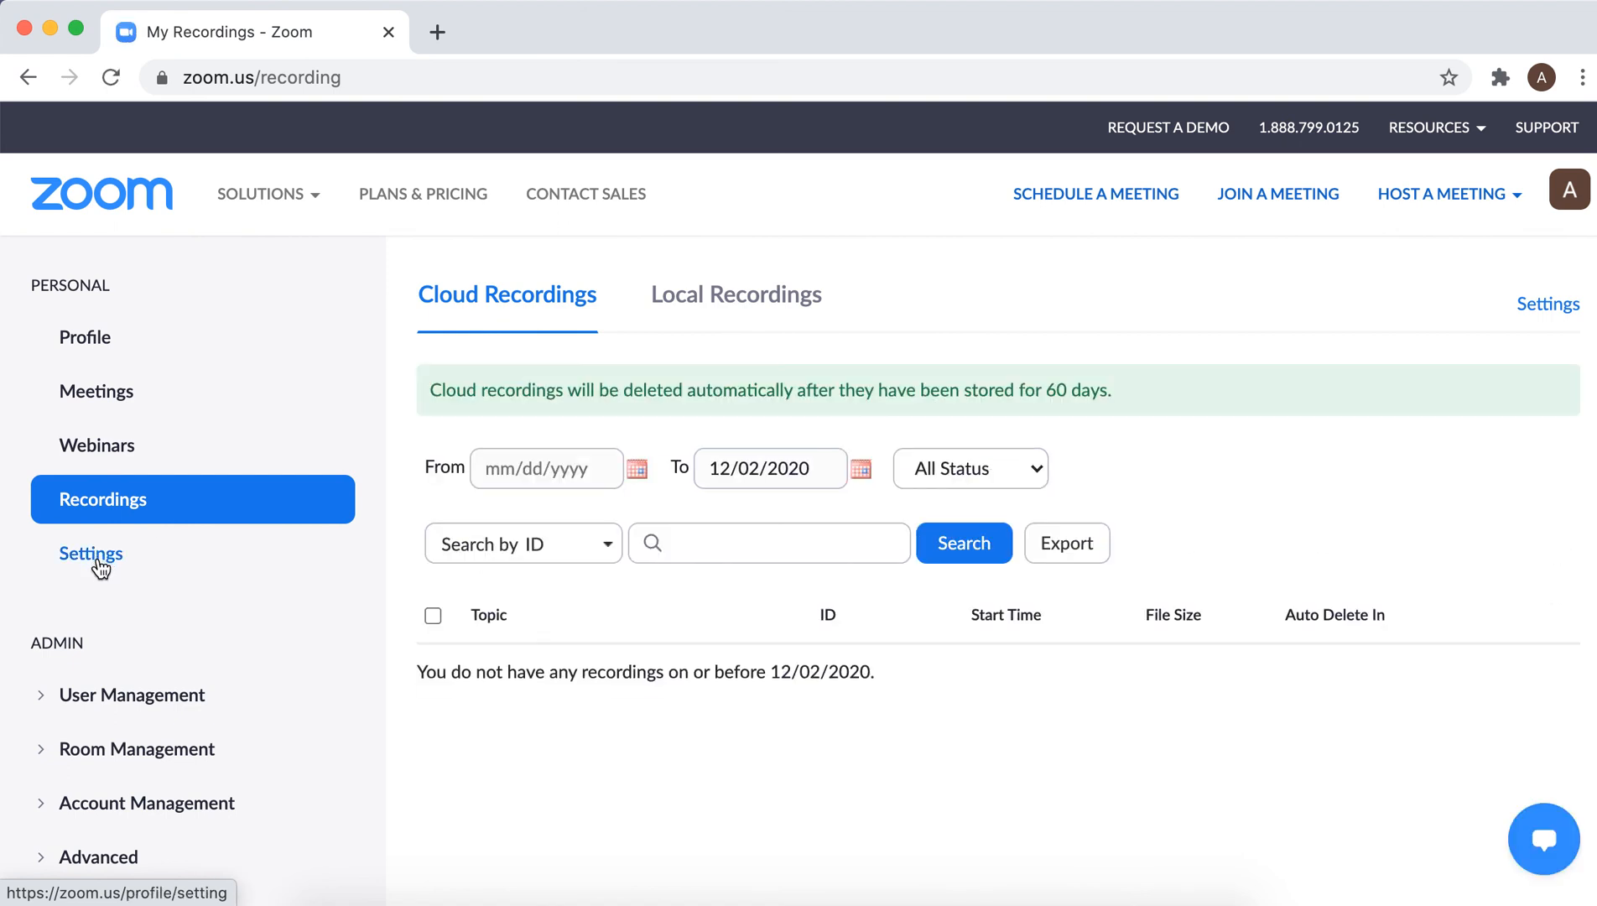
left_click(90, 554)
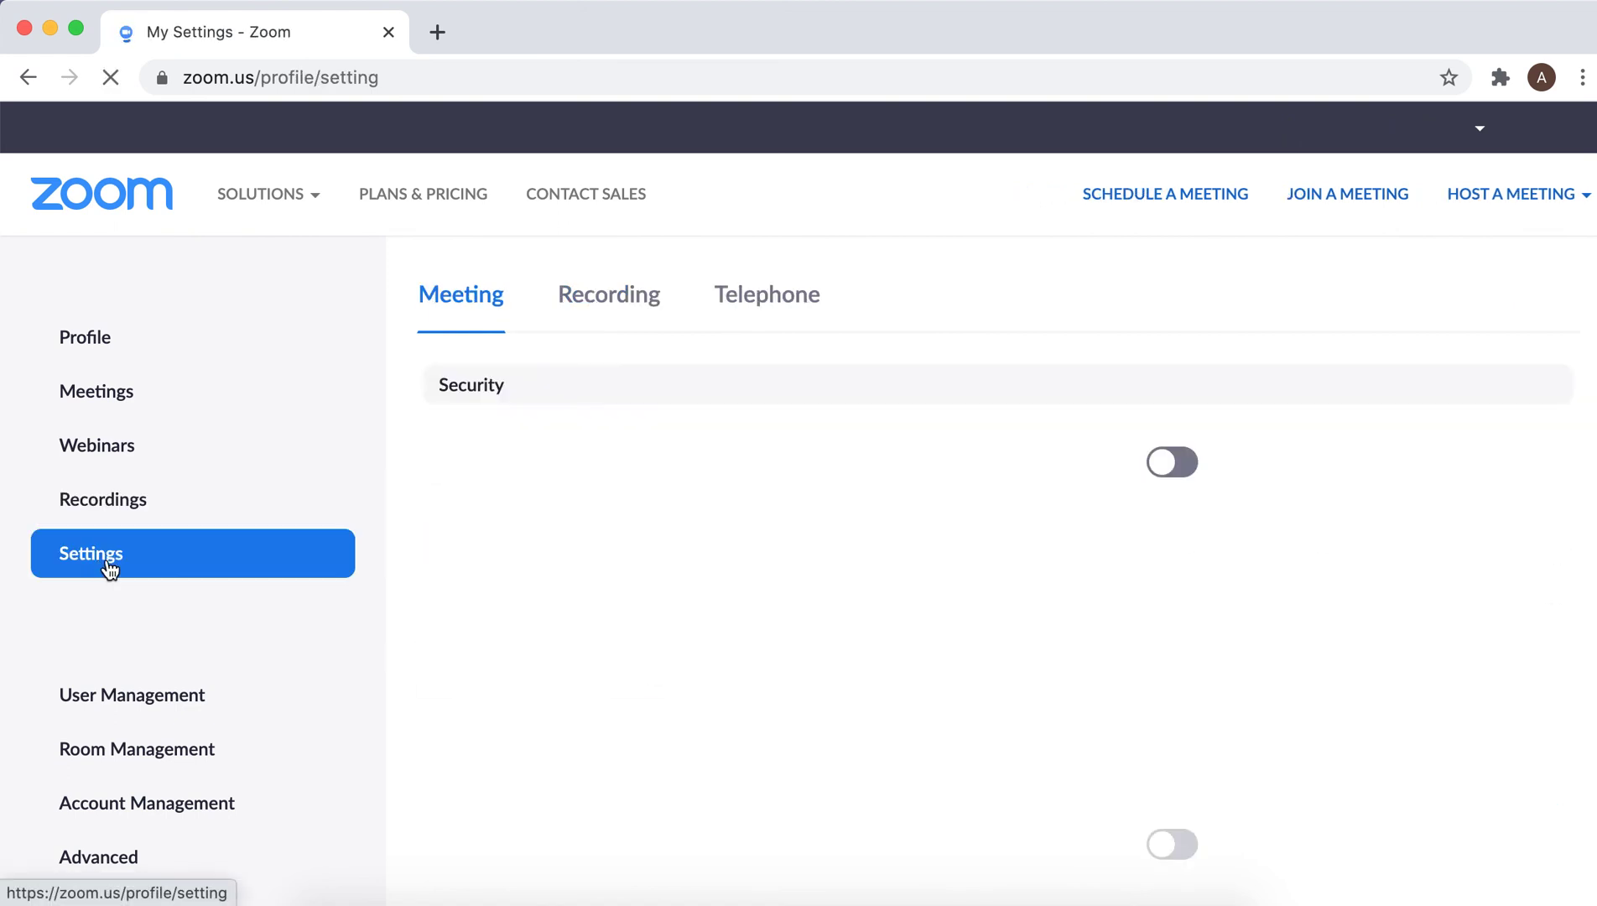
scroll("down", 3)
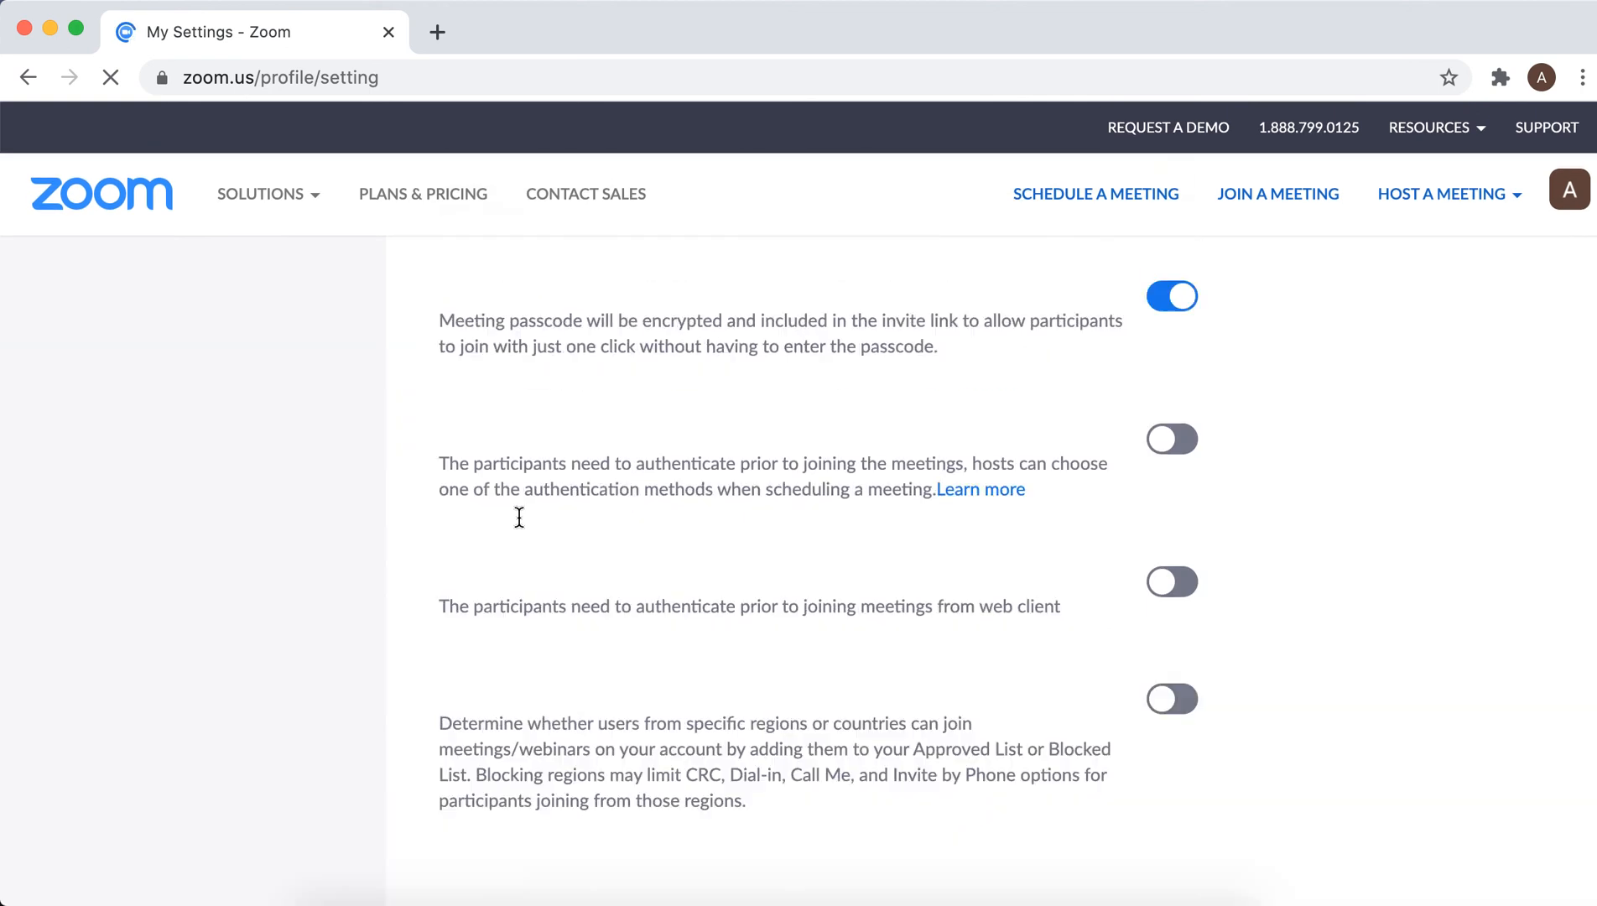